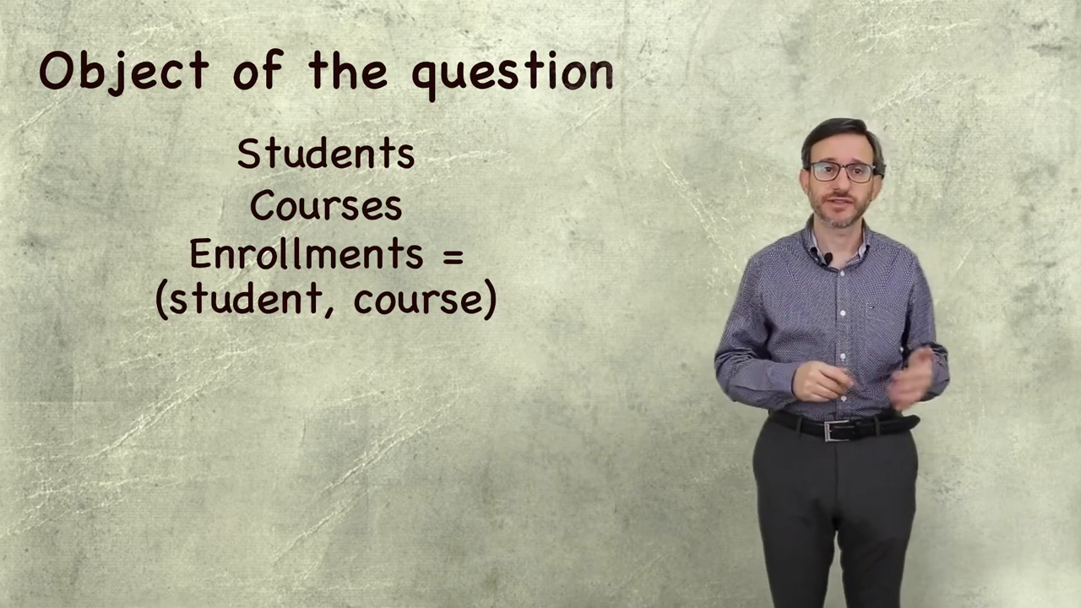
pyautogui.write('ex')
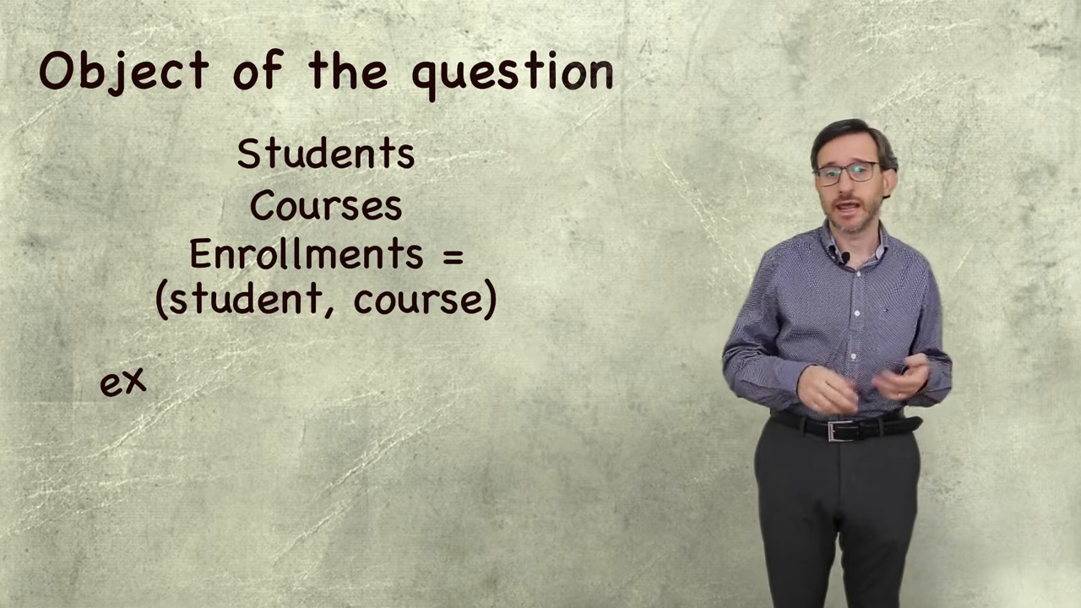